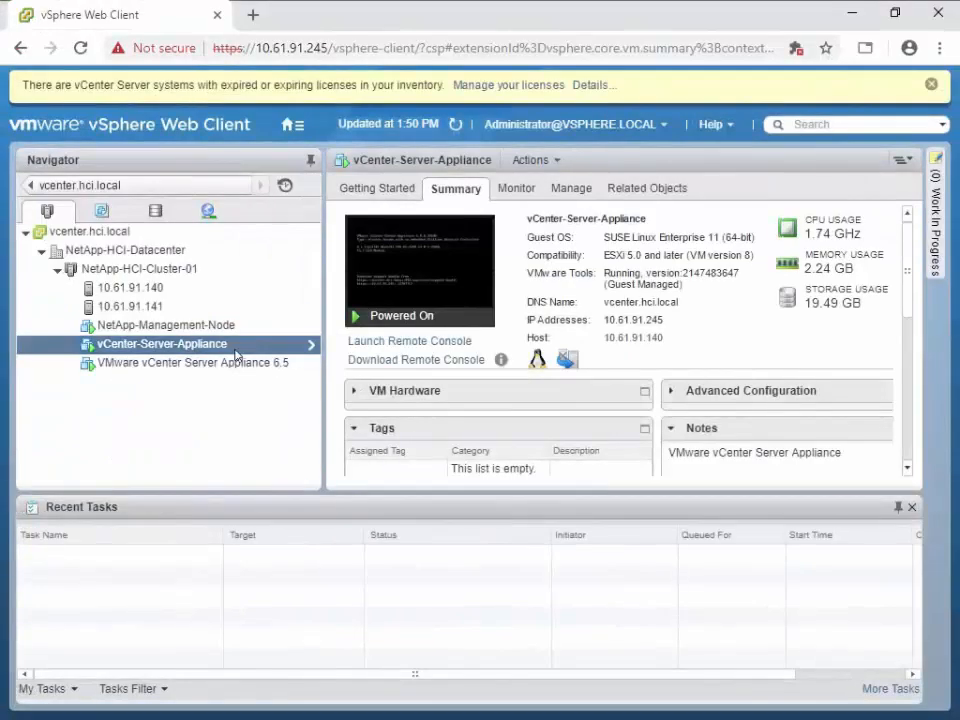
pyautogui.moveTo(232, 352)
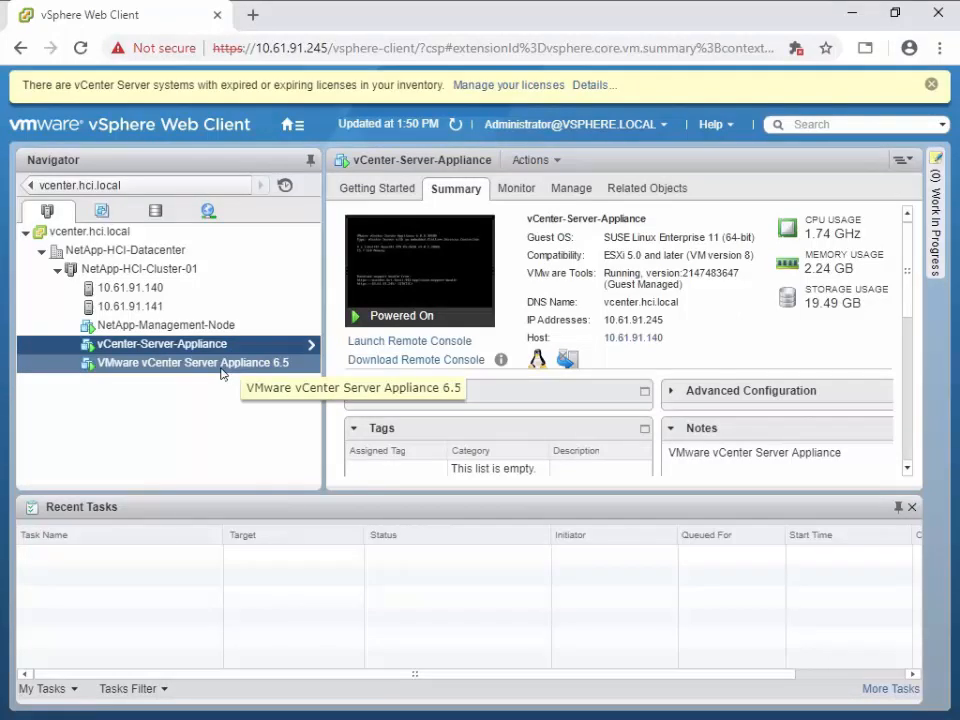
# Step: Show the Summary of the powered-on VMware vCenter Server Appliance 6.5 VM
pyautogui.click(188, 362)
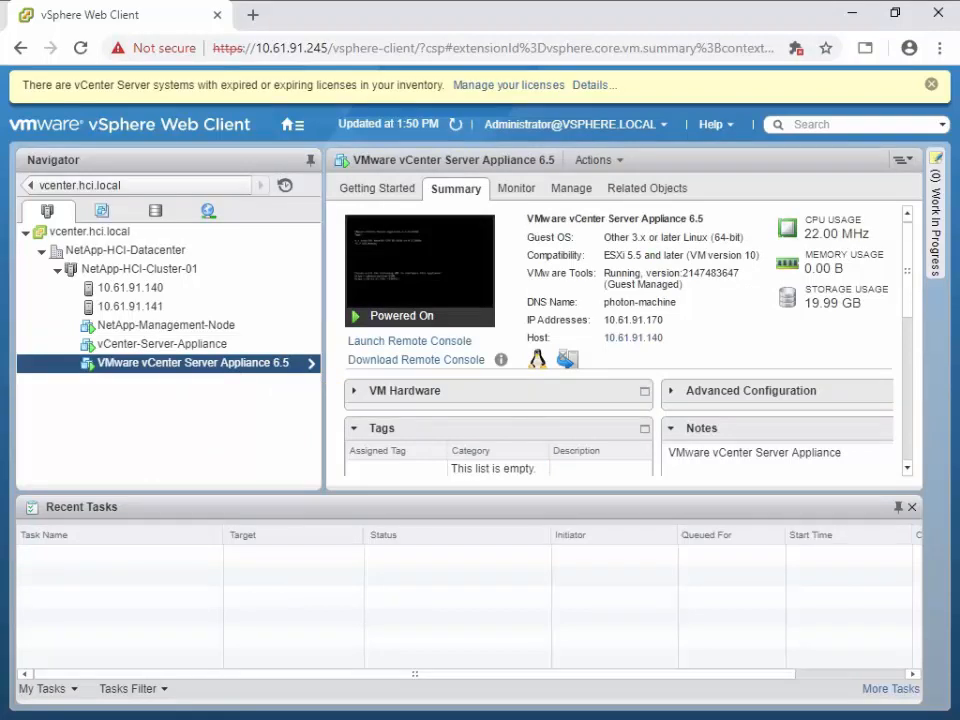
pyautogui.moveTo(160, 344)
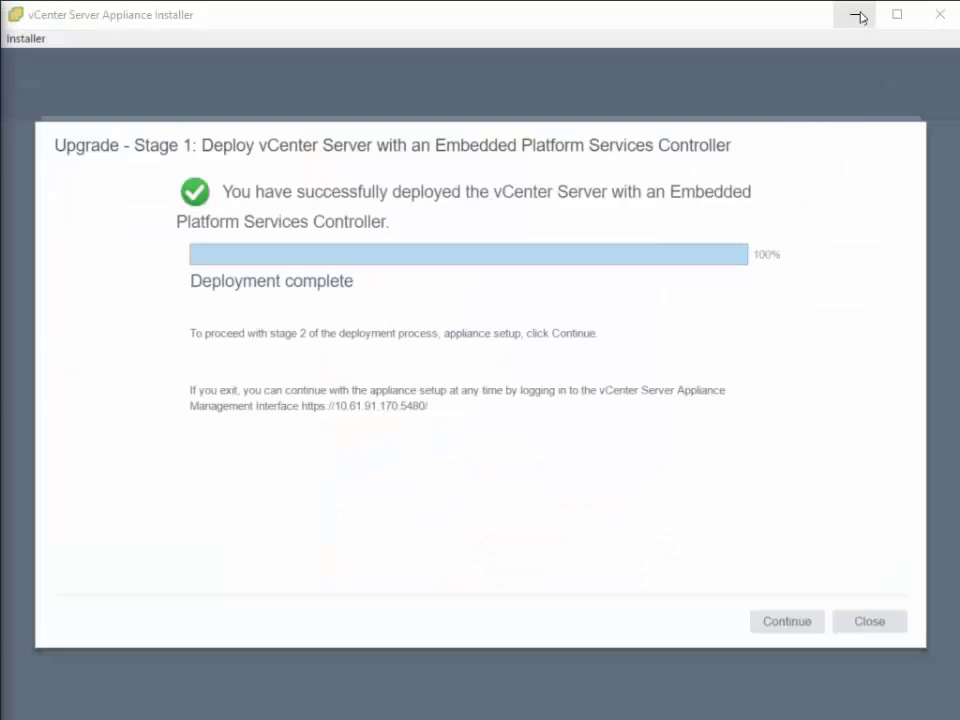
pyautogui.moveTo(788, 620)
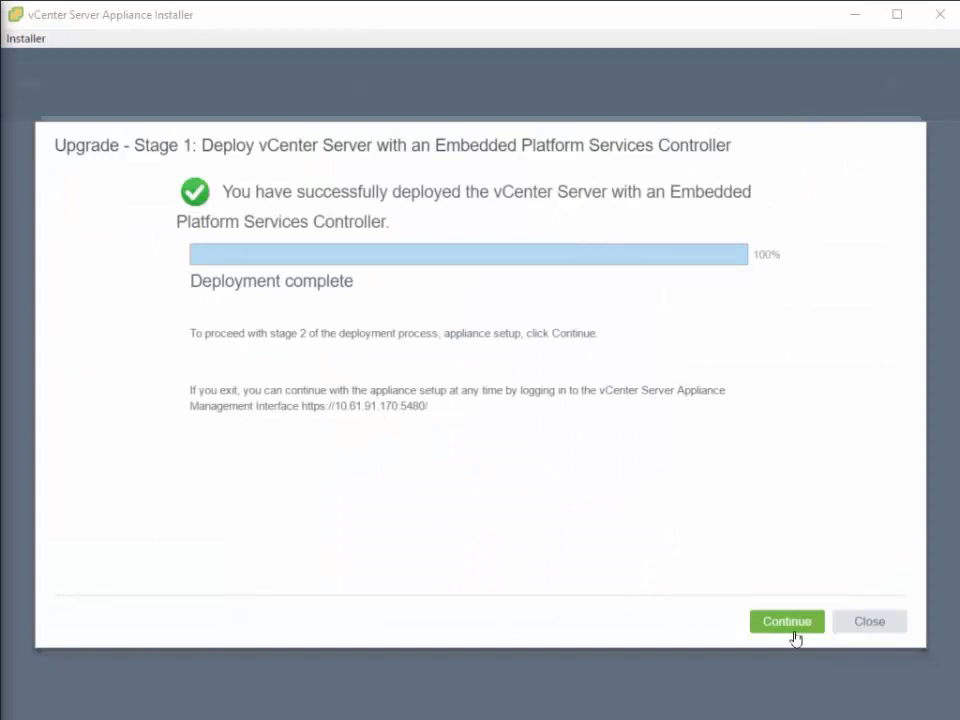
# Step: Continue from completed Stage 1 into Stage 2 and move past its Introduction page
pyautogui.click(788, 620)
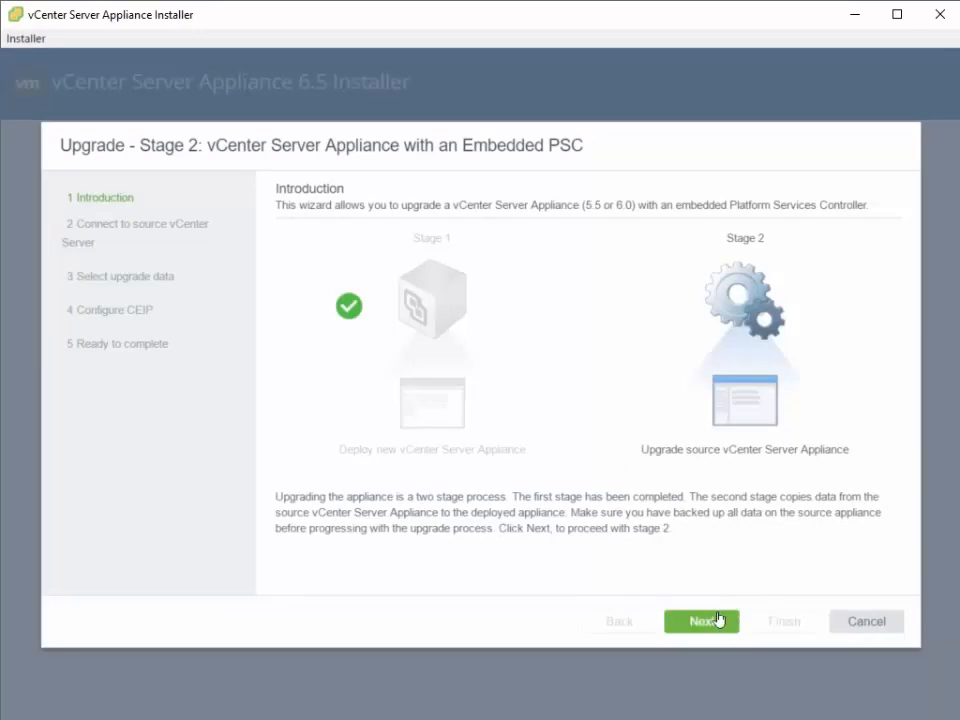
pyautogui.click(700, 620)
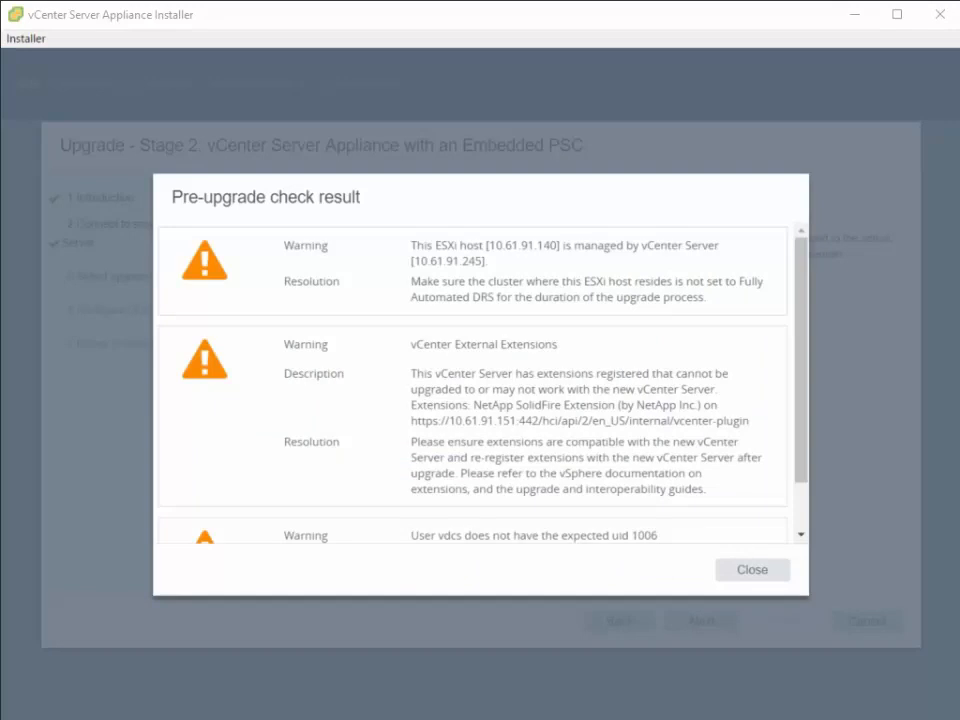
pyautogui.moveTo(378, 280)
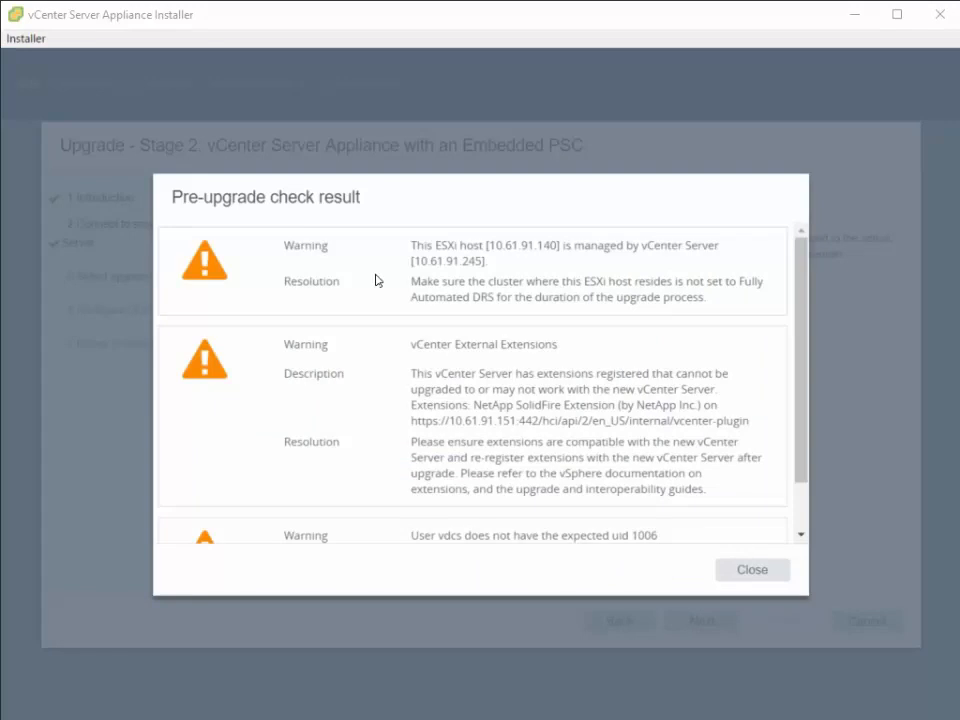
pyautogui.moveTo(366, 296)
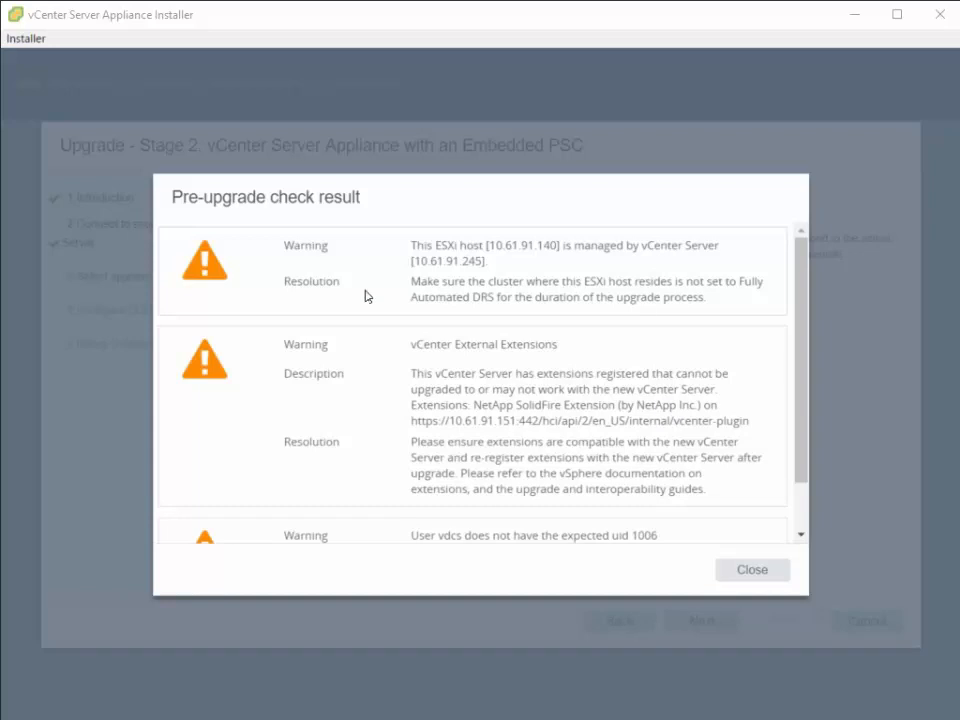
pyautogui.moveTo(400, 352)
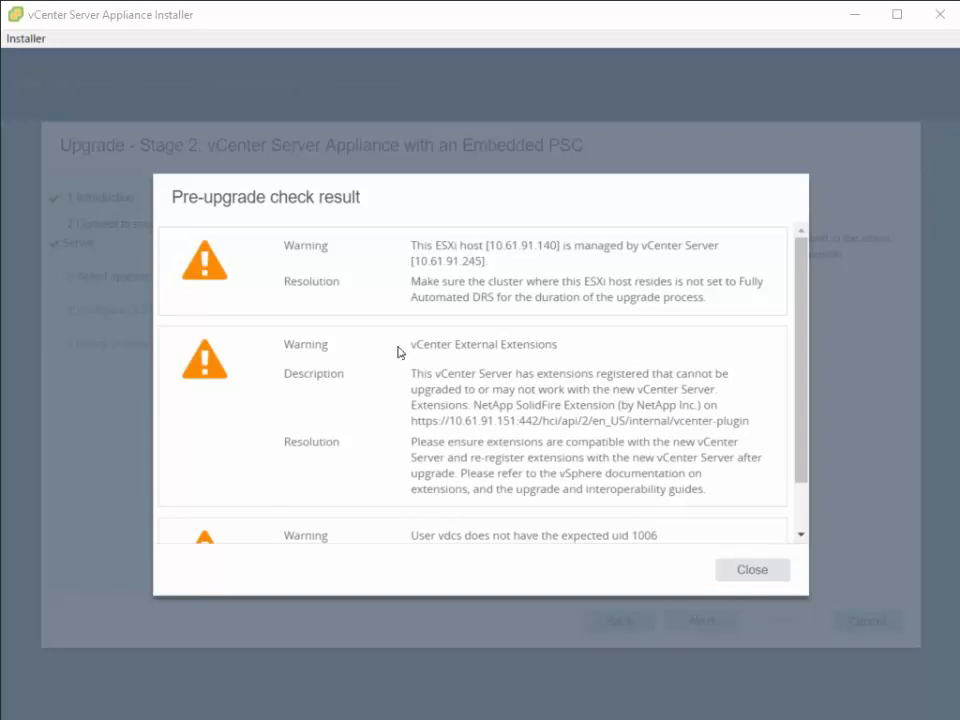
pyautogui.moveTo(446, 404)
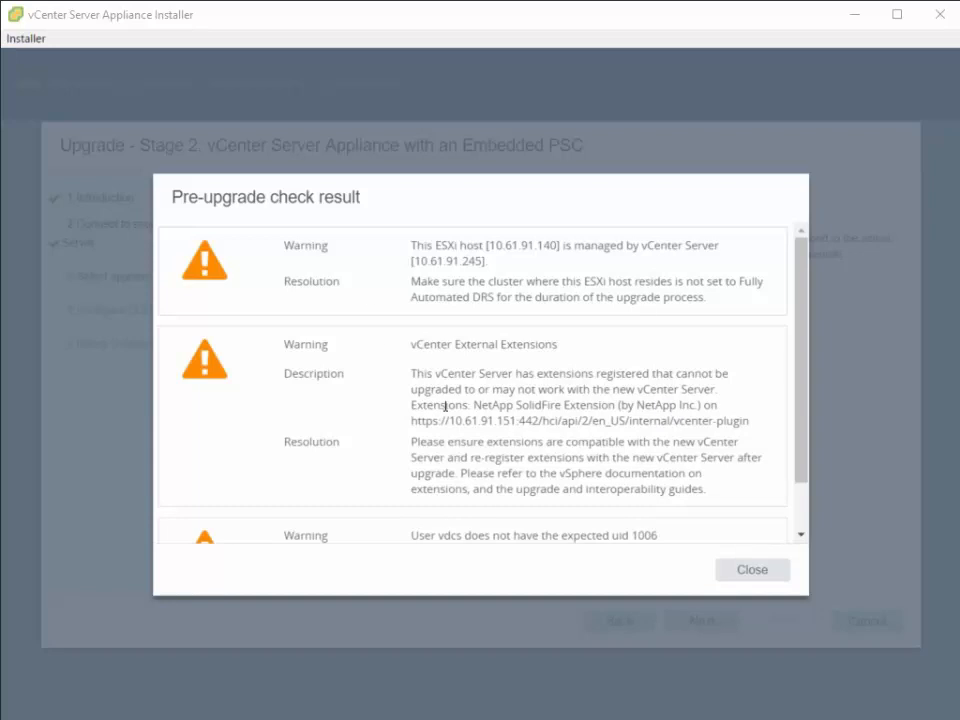
# Step: Review the pre-upgrade warnings, highlight the DRS resolution advice, and close the results
pyautogui.doubleClick(544, 404)
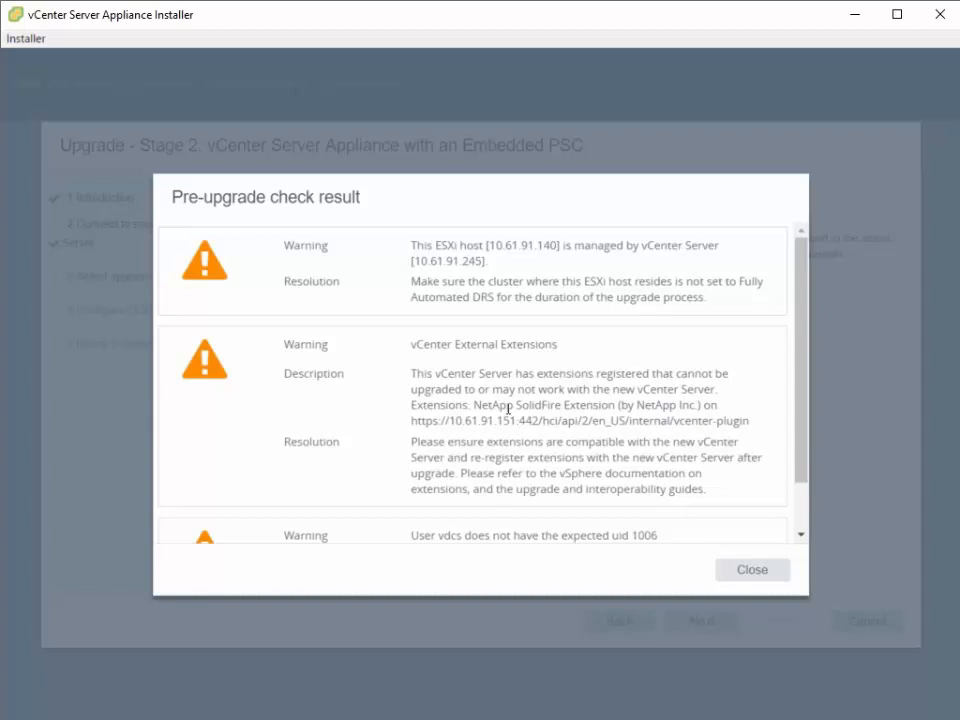
pyautogui.moveTo(470, 404); pyautogui.dragTo(536, 404)
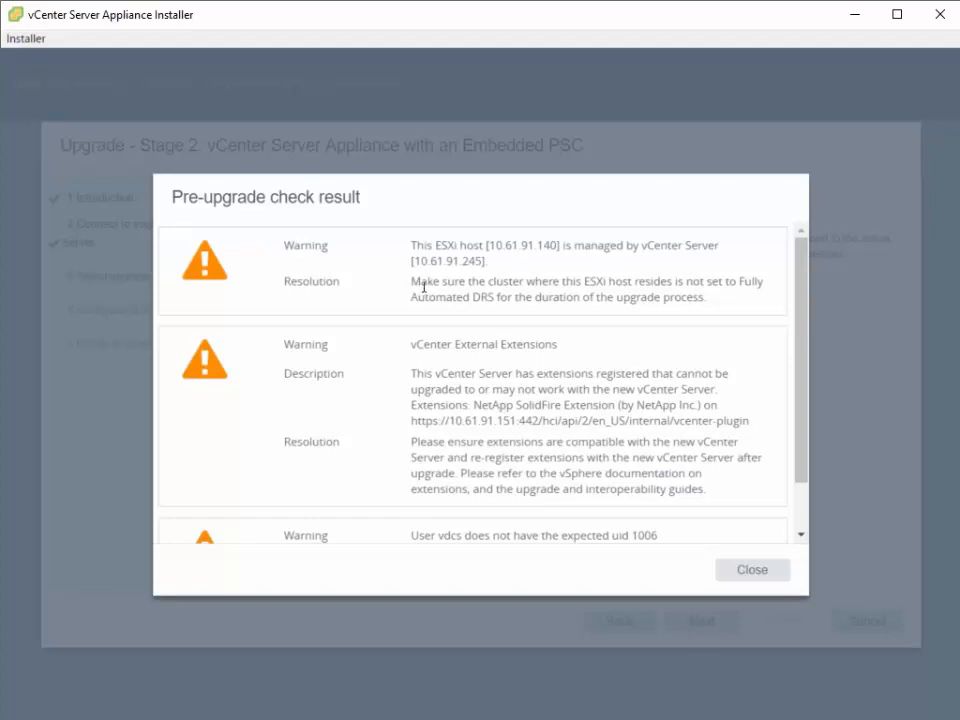
pyautogui.moveTo(412, 280); pyautogui.dragTo(490, 296)
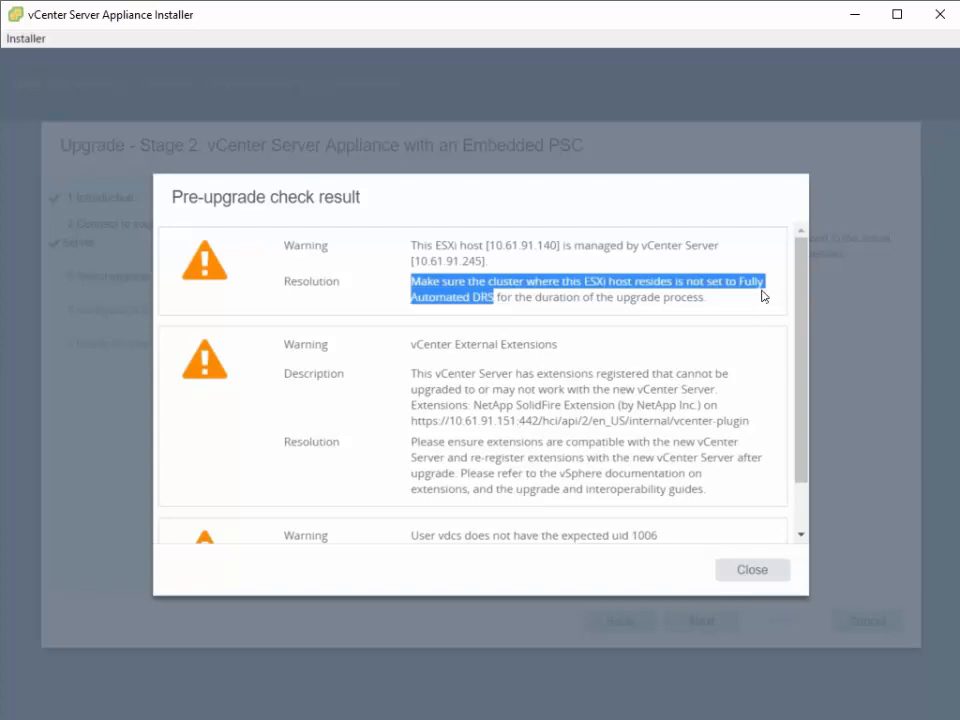
pyautogui.moveTo(500, 318)
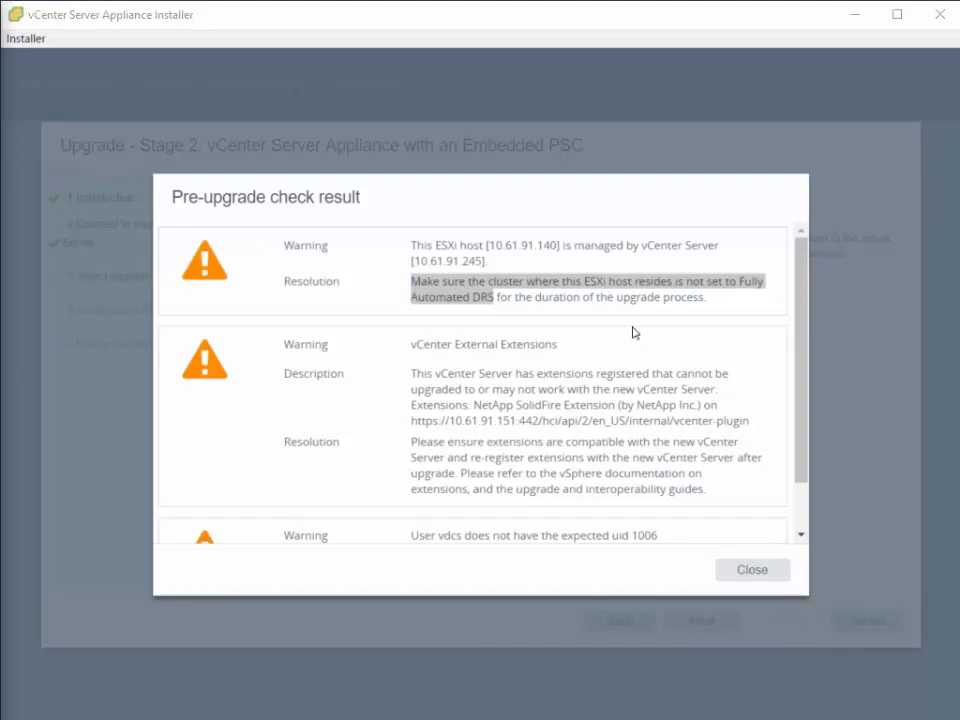
pyautogui.moveTo(200, 260)
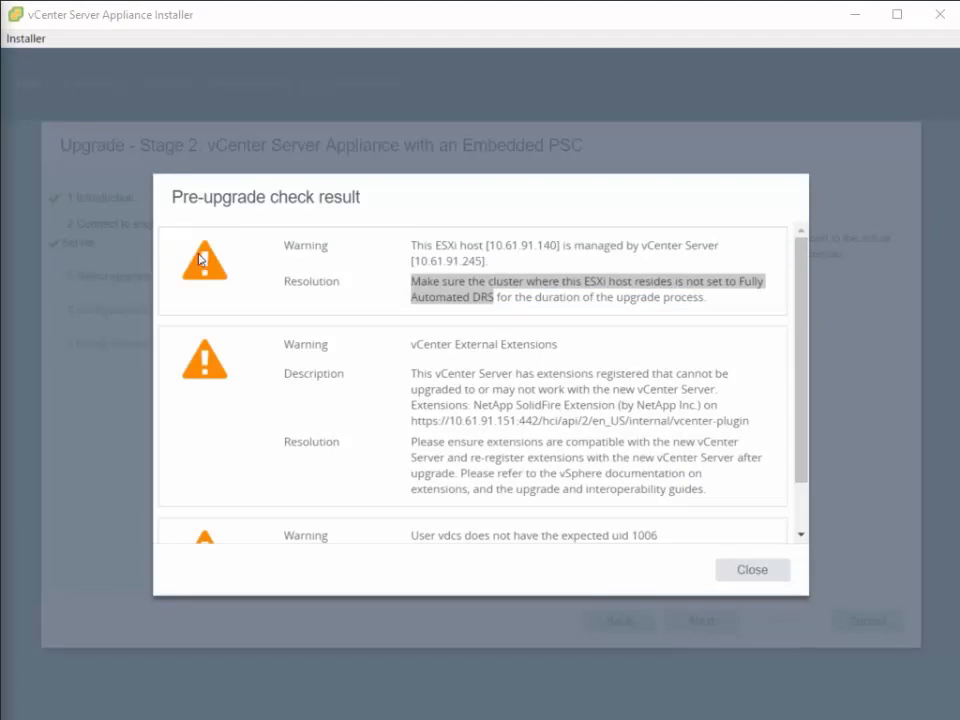
pyautogui.moveTo(352, 238)
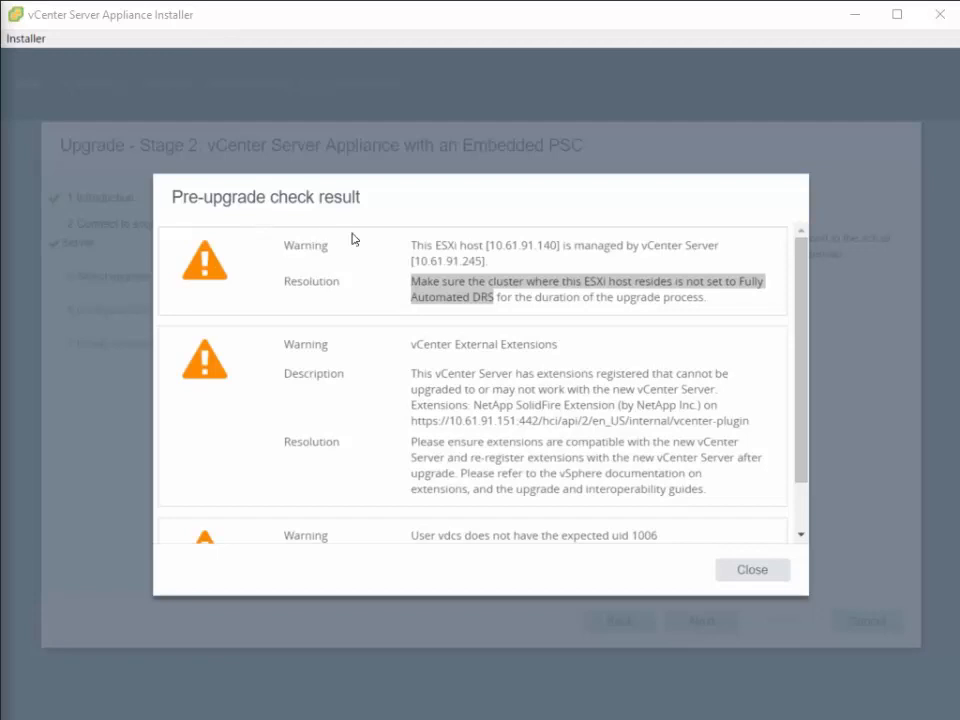
pyautogui.moveTo(752, 568)
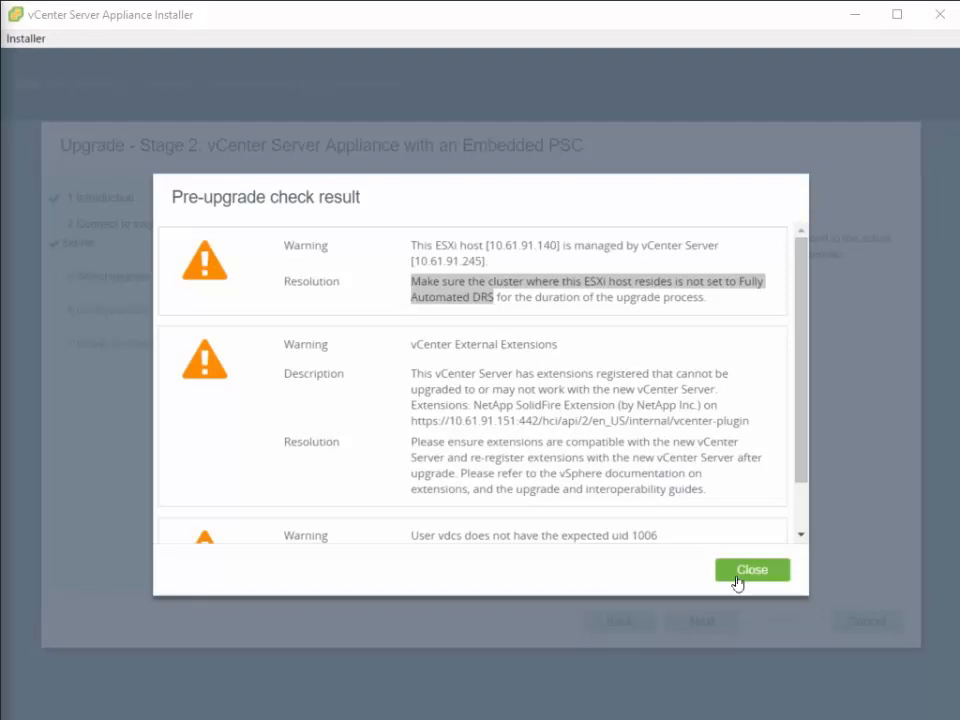
pyautogui.click(752, 568)
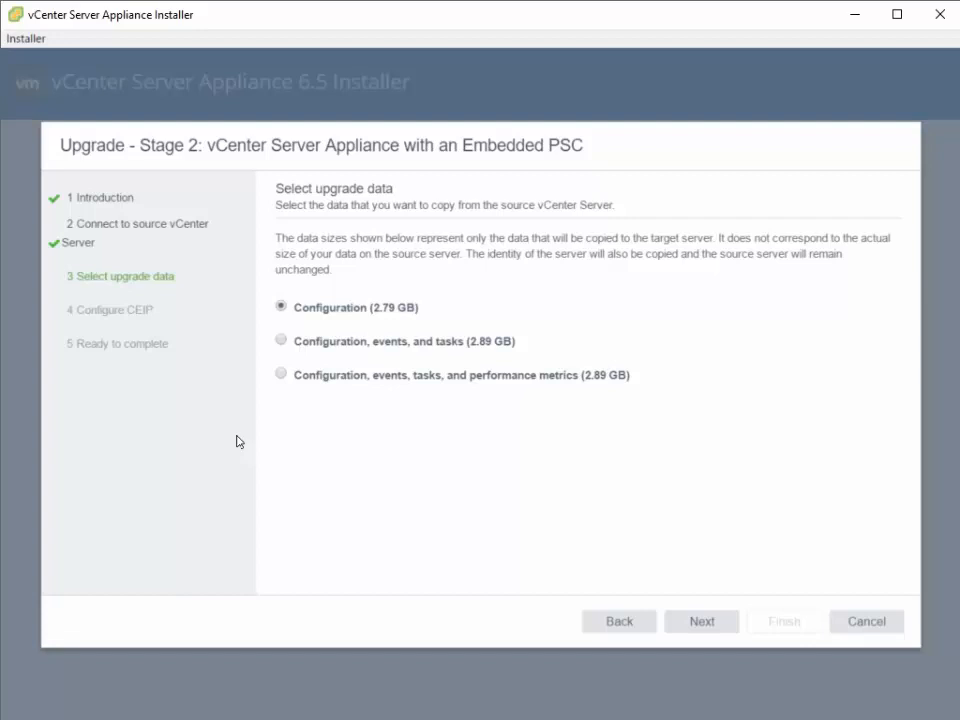
pyautogui.moveTo(244, 438)
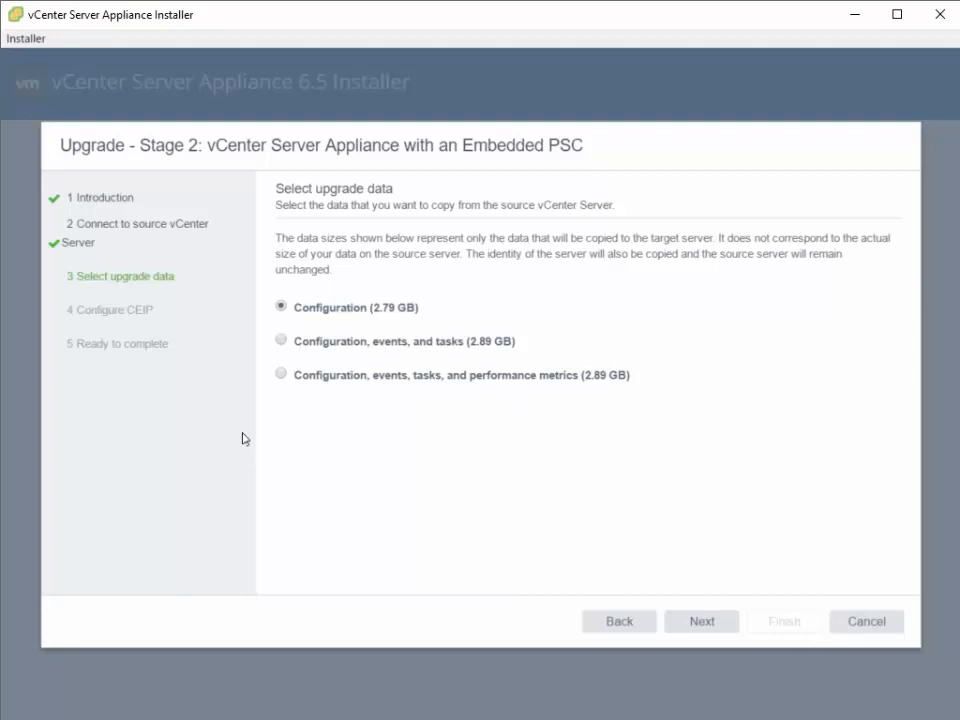
pyautogui.moveTo(256, 446)
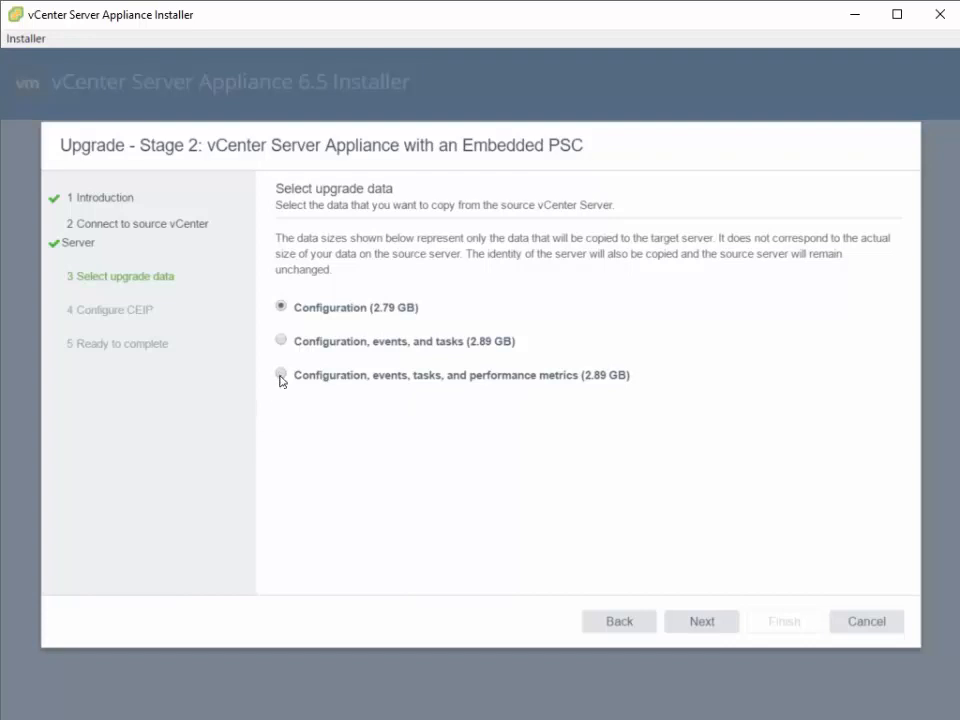
# Step: Choose to copy configuration, events, tasks and performance metrics, then continue
pyautogui.click(280, 376)
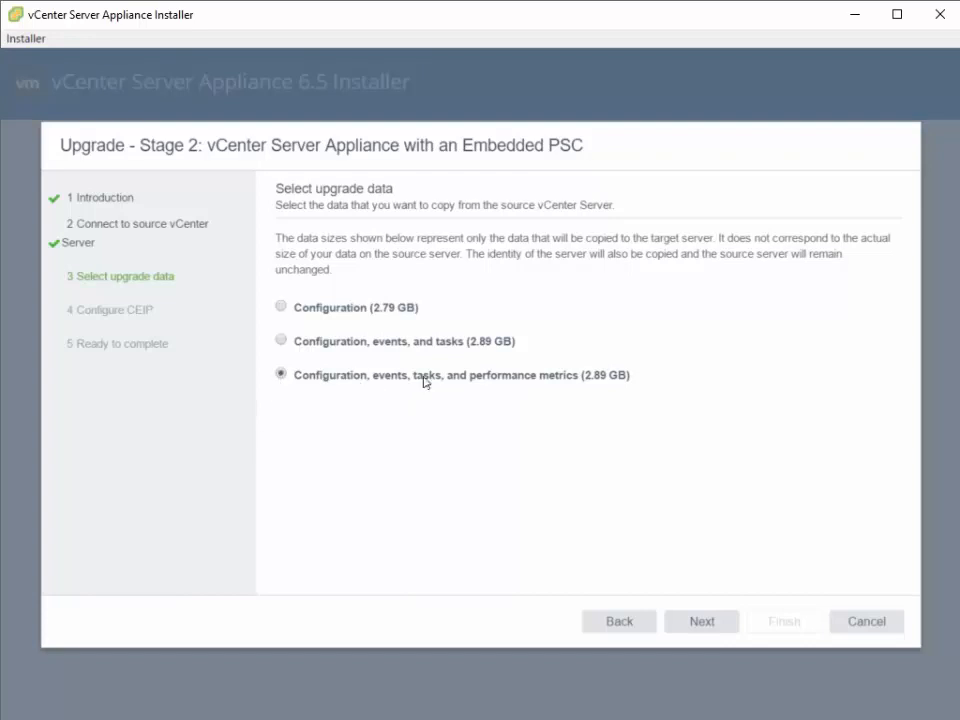
pyautogui.moveTo(628, 464)
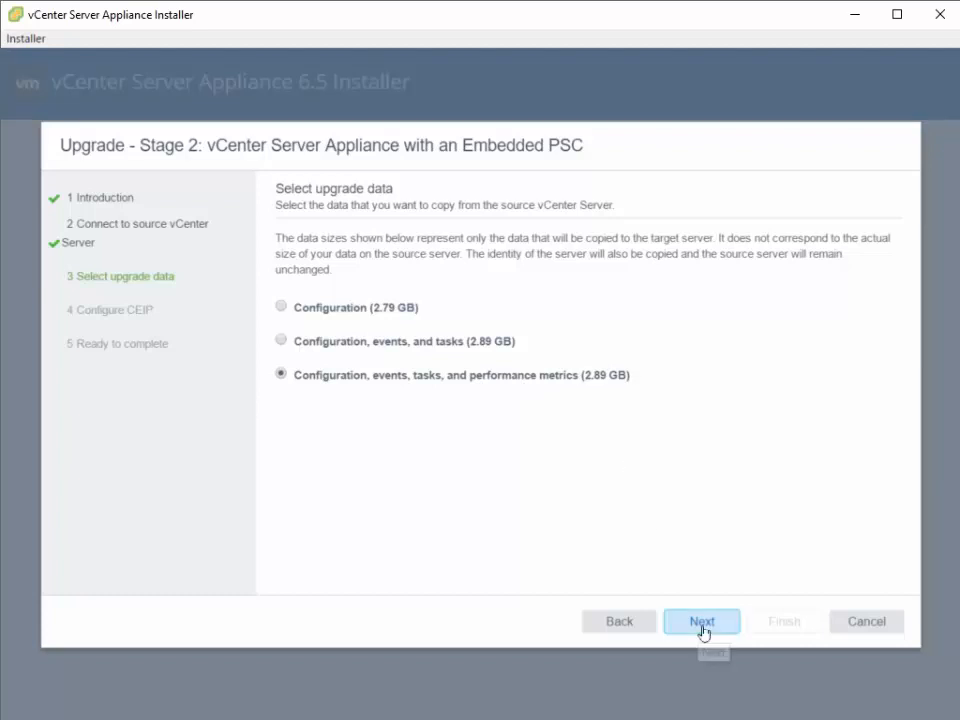
pyautogui.click(700, 620)
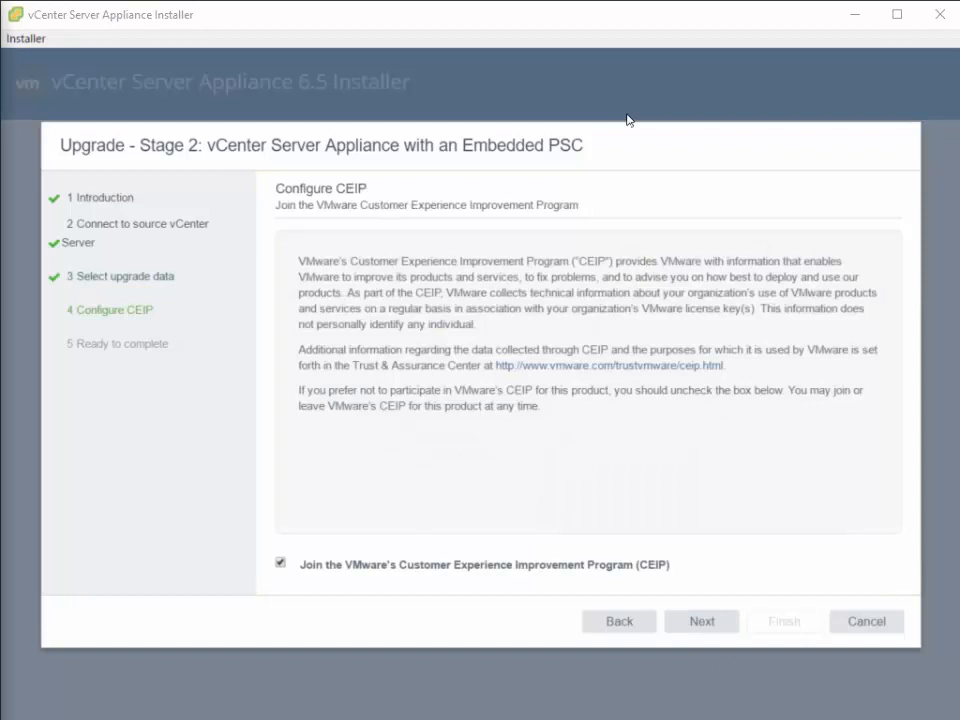
pyautogui.moveTo(462, 418)
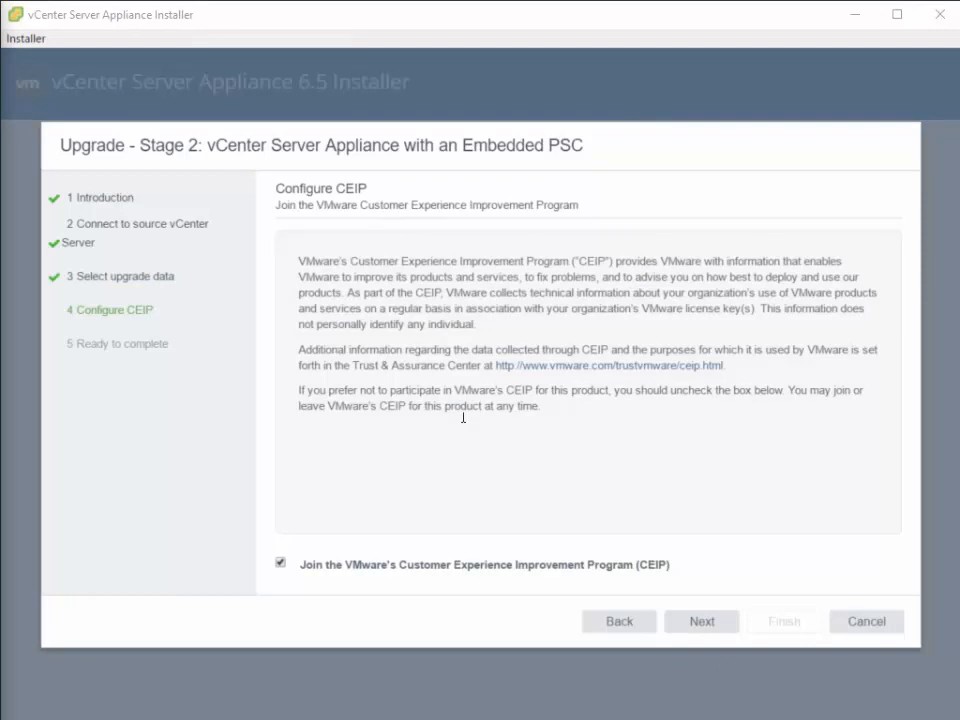
pyautogui.moveTo(464, 218)
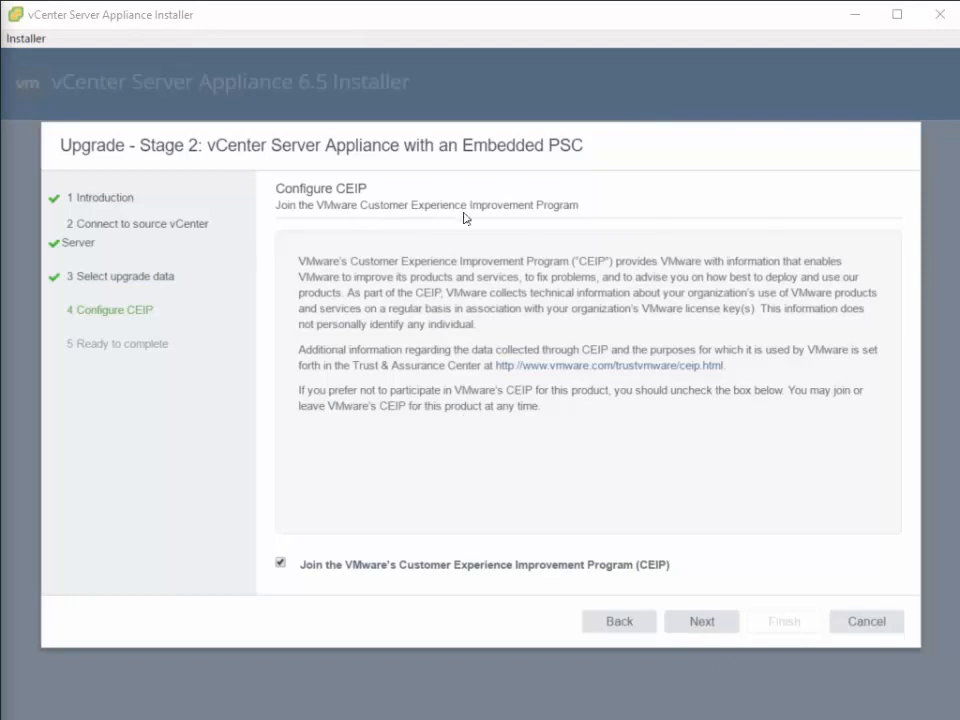
# Step: Uncheck 'Join the VMware's CEIP' and advance to the Ready to complete summary
pyautogui.click(280, 560)
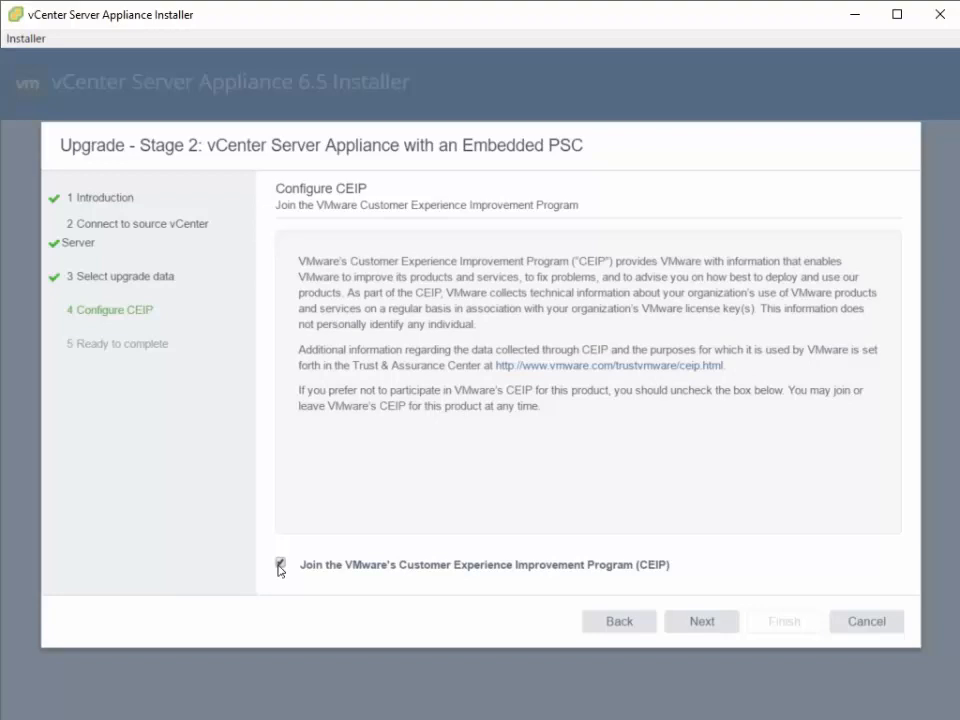
pyautogui.click(700, 620)
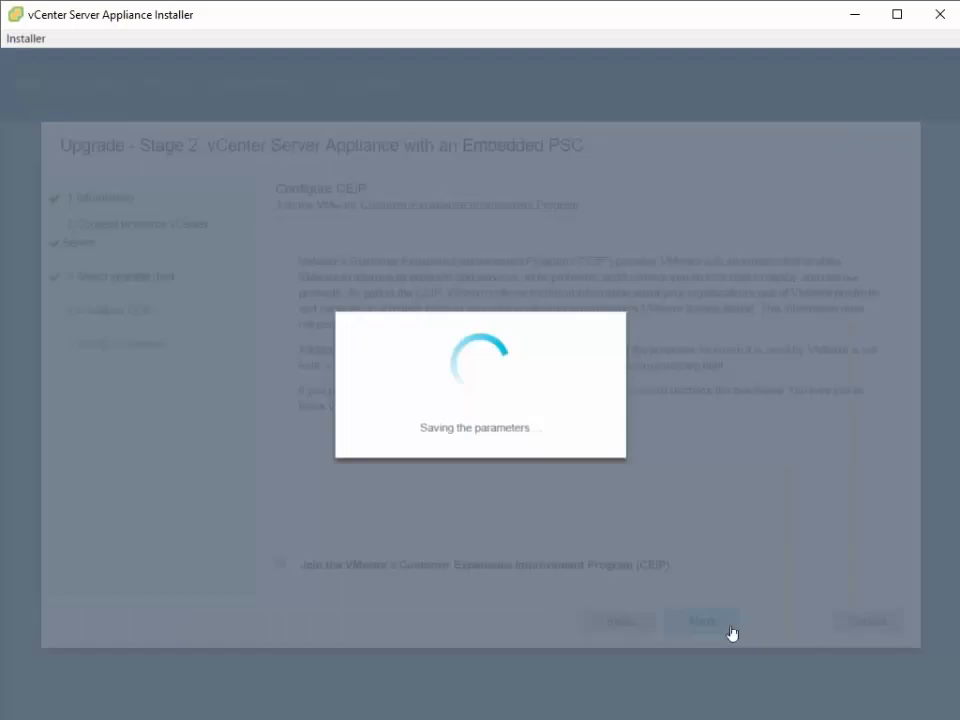
pyautogui.click(704, 620)
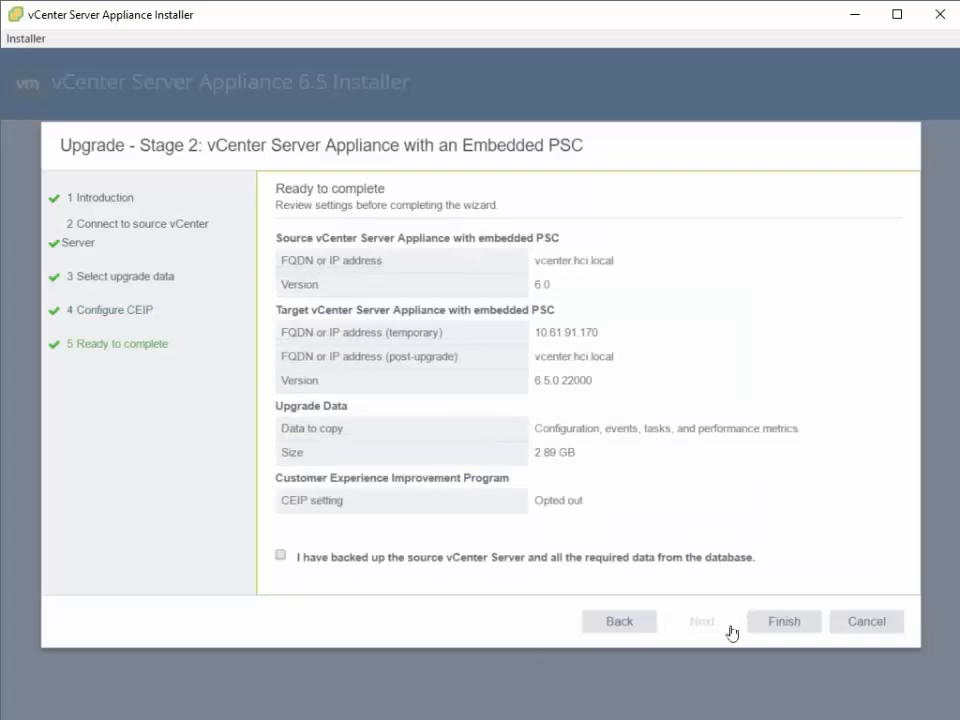
pyautogui.moveTo(568, 318)
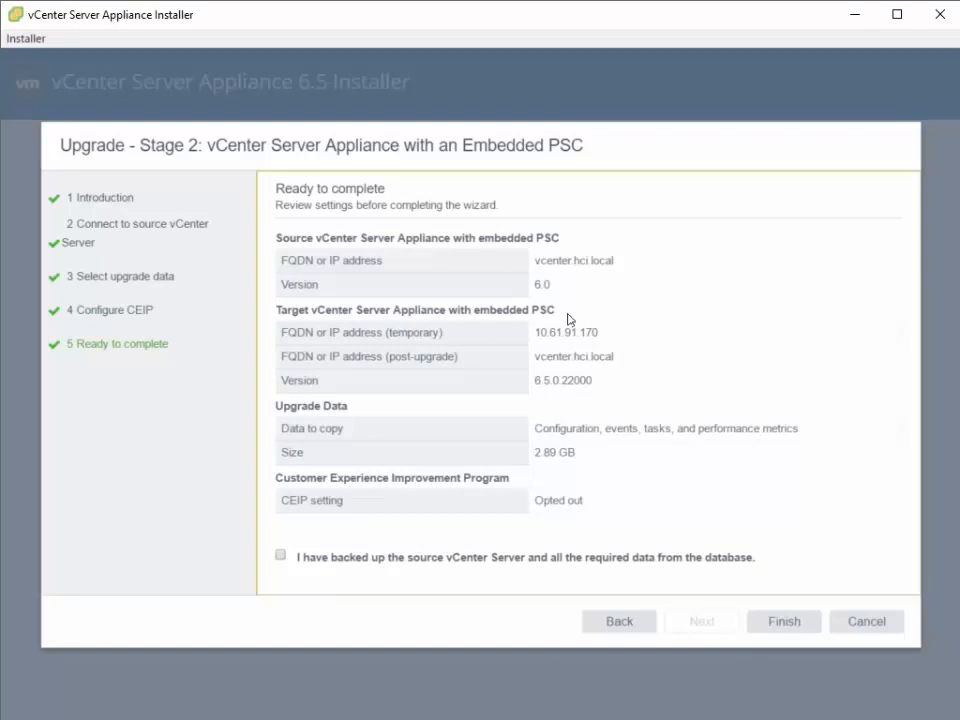
pyautogui.moveTo(560, 282)
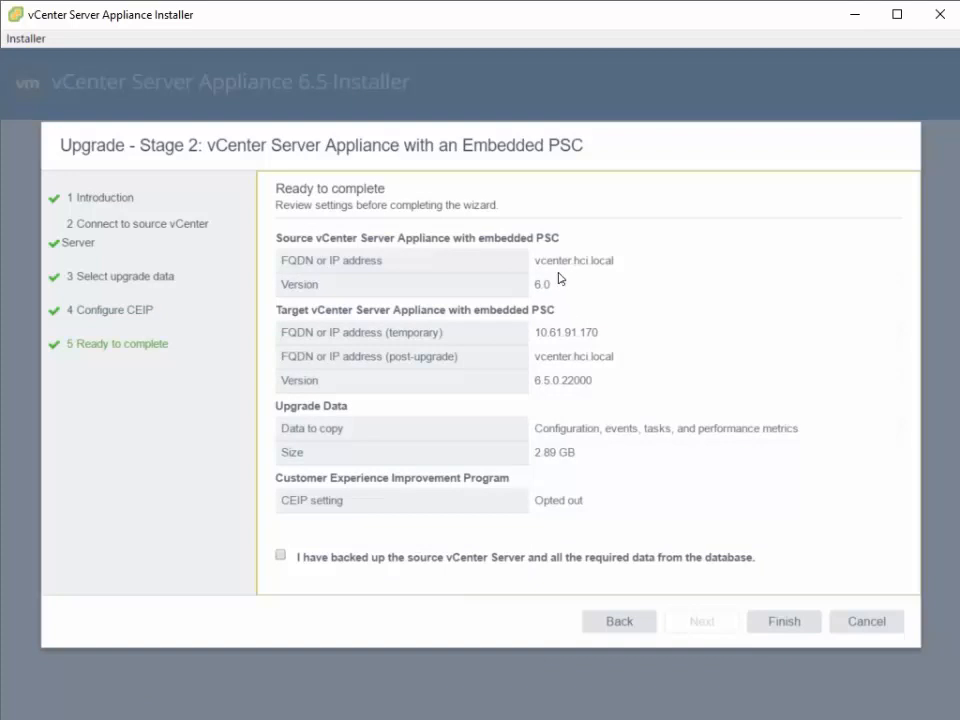
pyautogui.moveTo(340, 322)
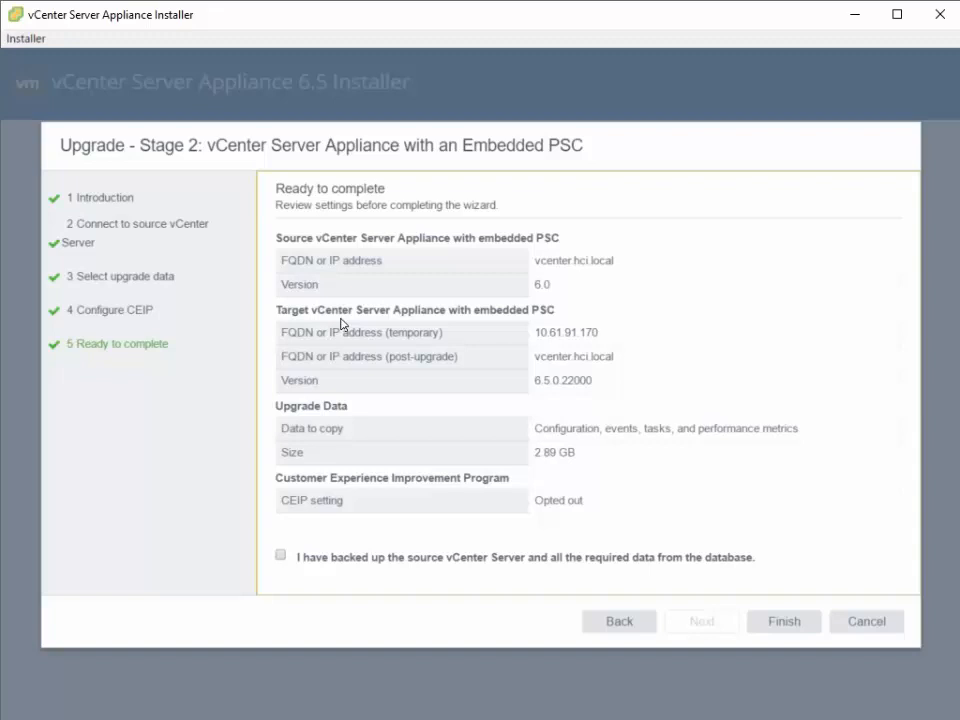
pyautogui.moveTo(440, 360)
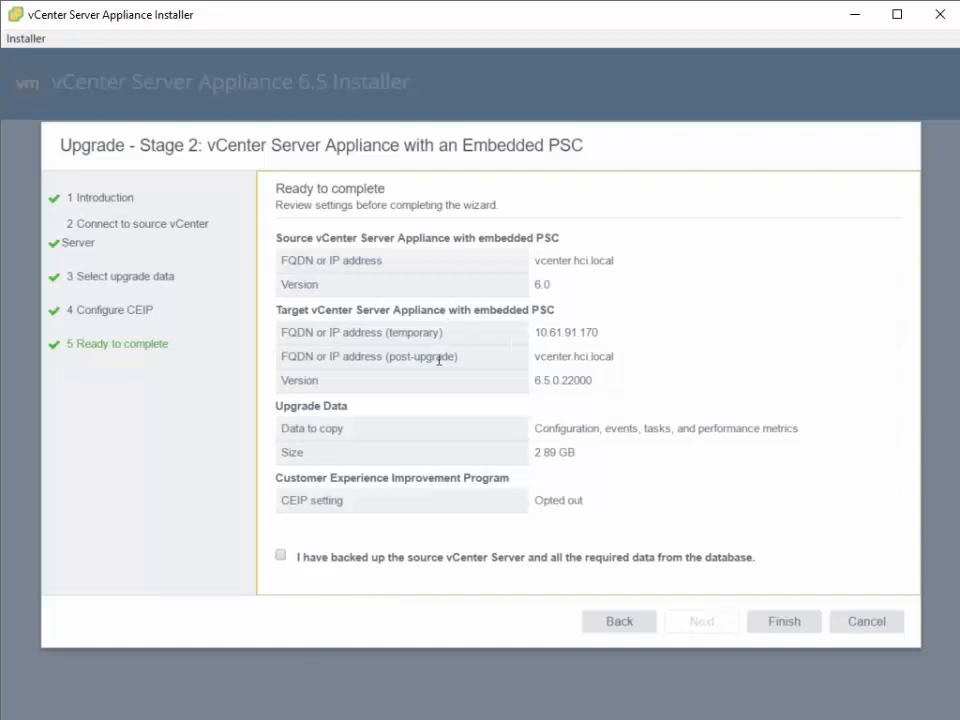
# Step: Confirm the source vCenter Server is backed up and finish to launch the upgrade
pyautogui.click(280, 556)
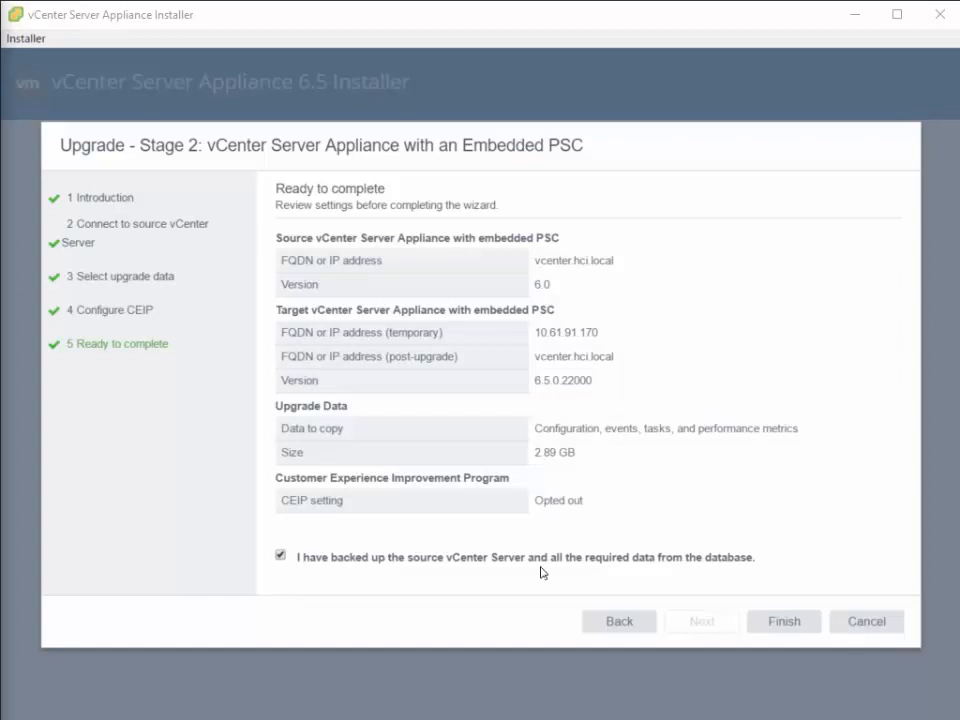
pyautogui.moveTo(624, 574)
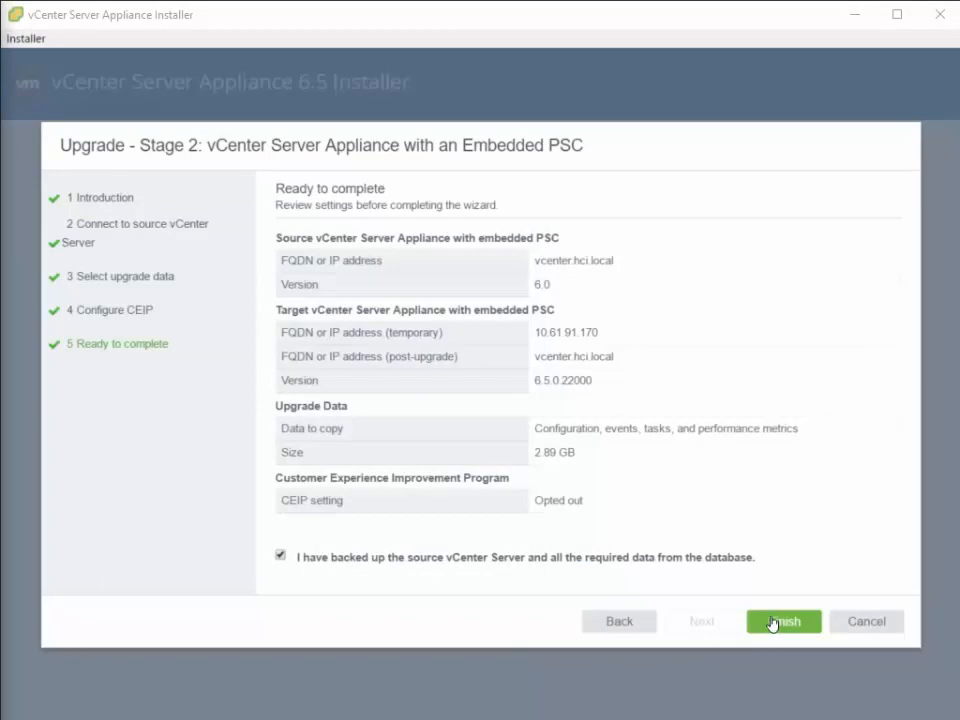
pyautogui.moveTo(784, 620)
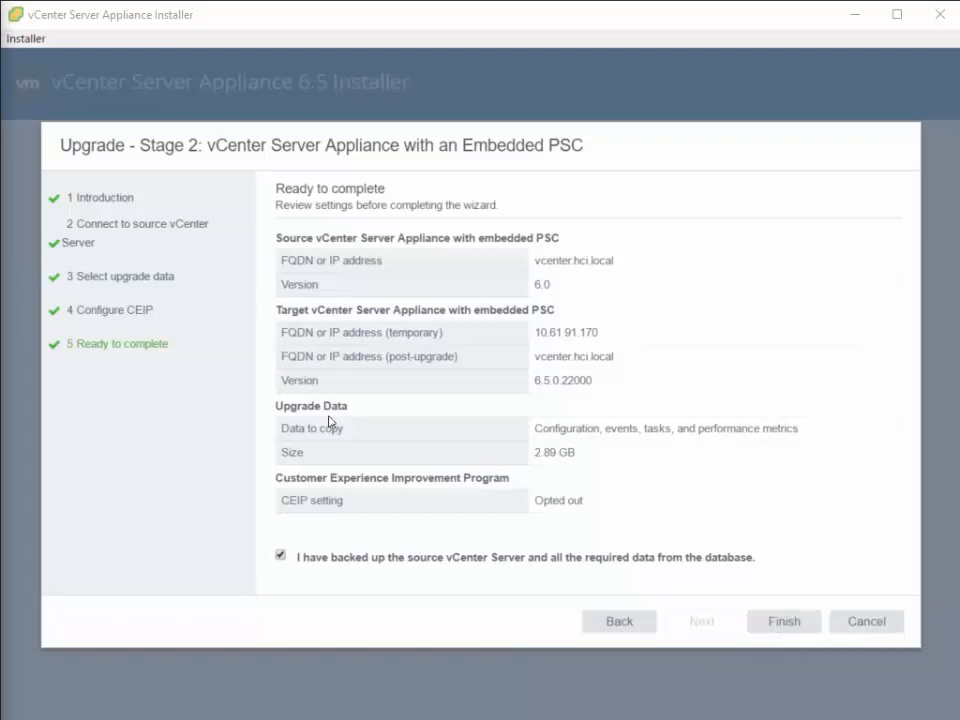
pyautogui.moveTo(364, 524)
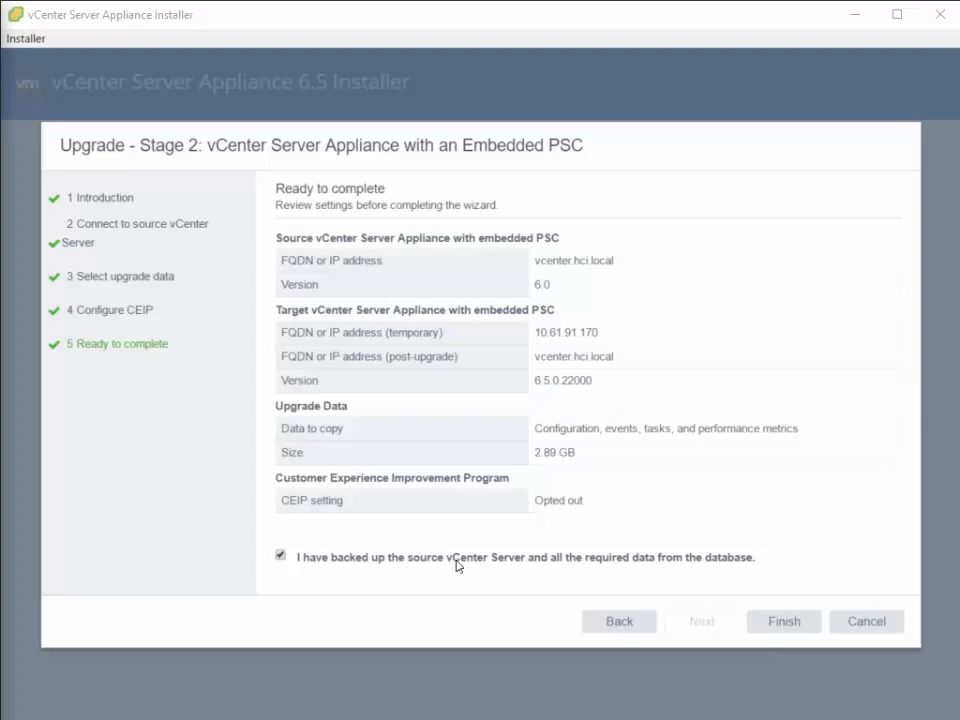
pyautogui.moveTo(708, 598)
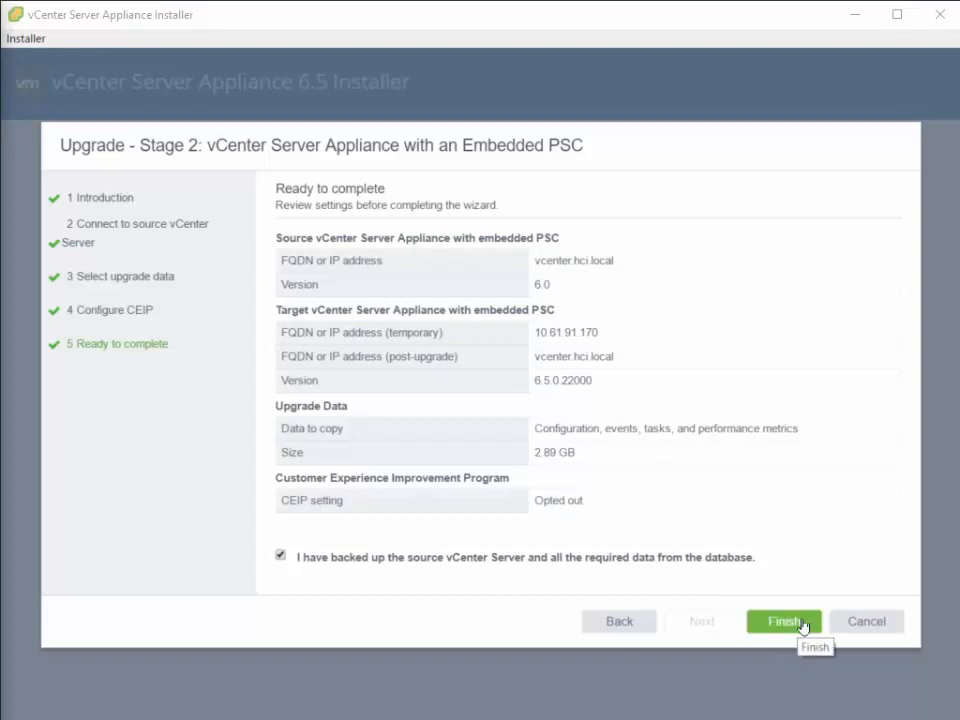
pyautogui.click(784, 620)
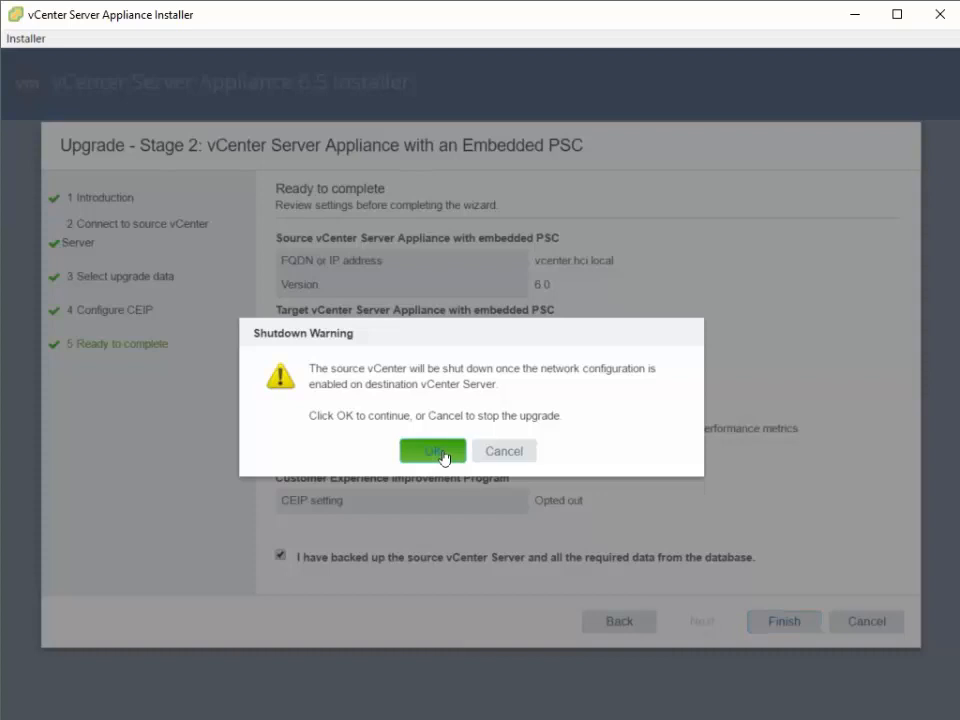
# Step: Accept the Shutdown Warning so the source vCenter is powered off and the upgrade proceeds
pyautogui.click(432, 452)
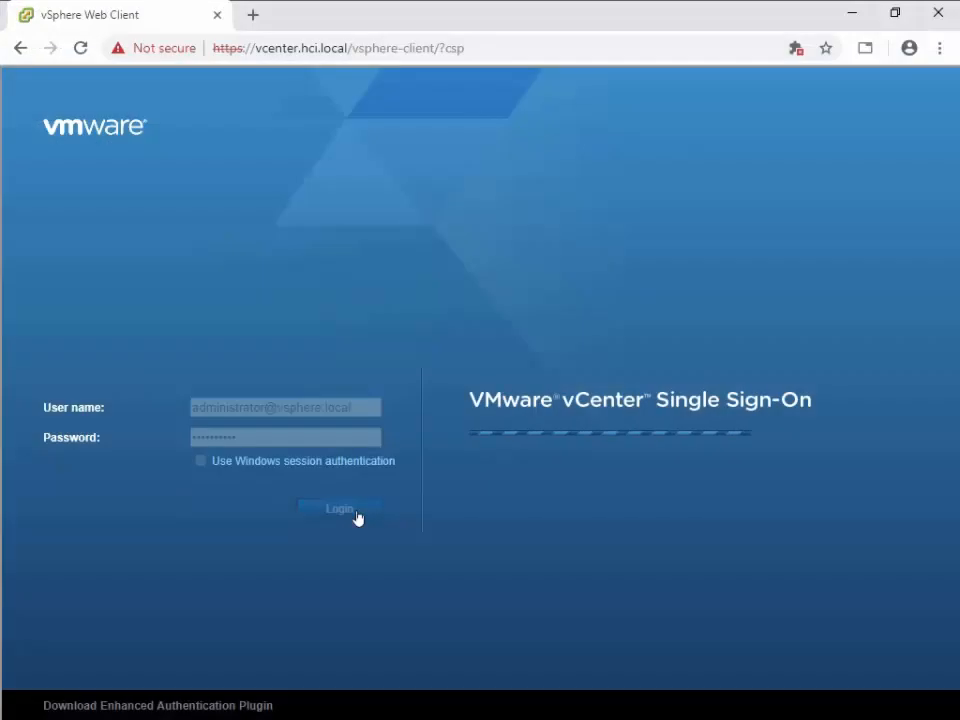
# Step: Sign in to vcenter.hci.local, expand datacenter and cluster, and show the vCenter Server Appliance 6.5 VM summary
pyautogui.click(340, 510)
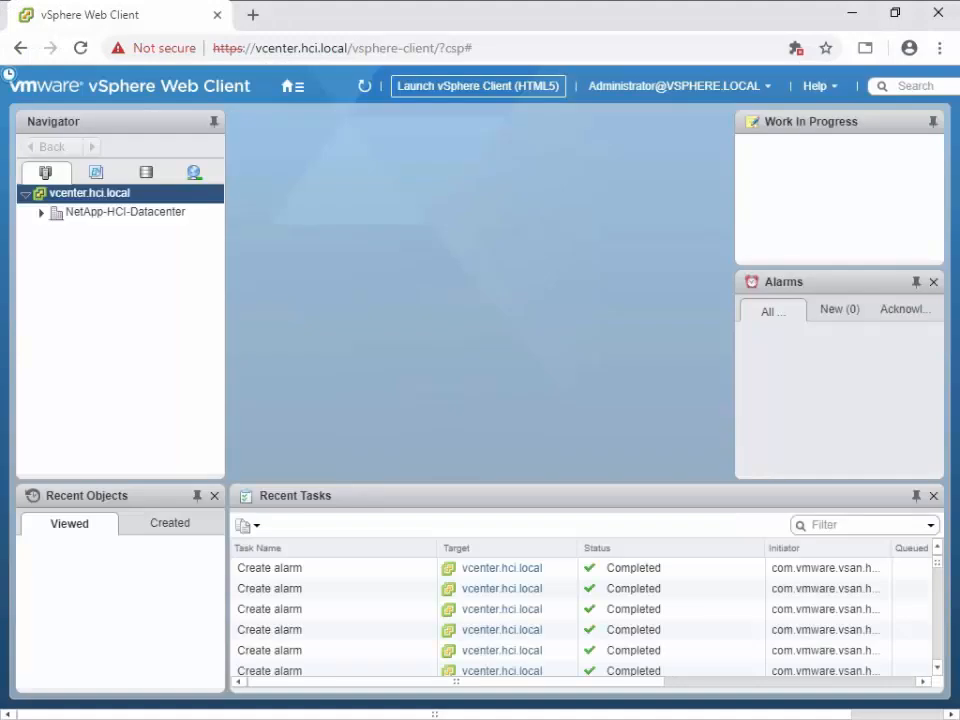
pyautogui.click(88, 192)
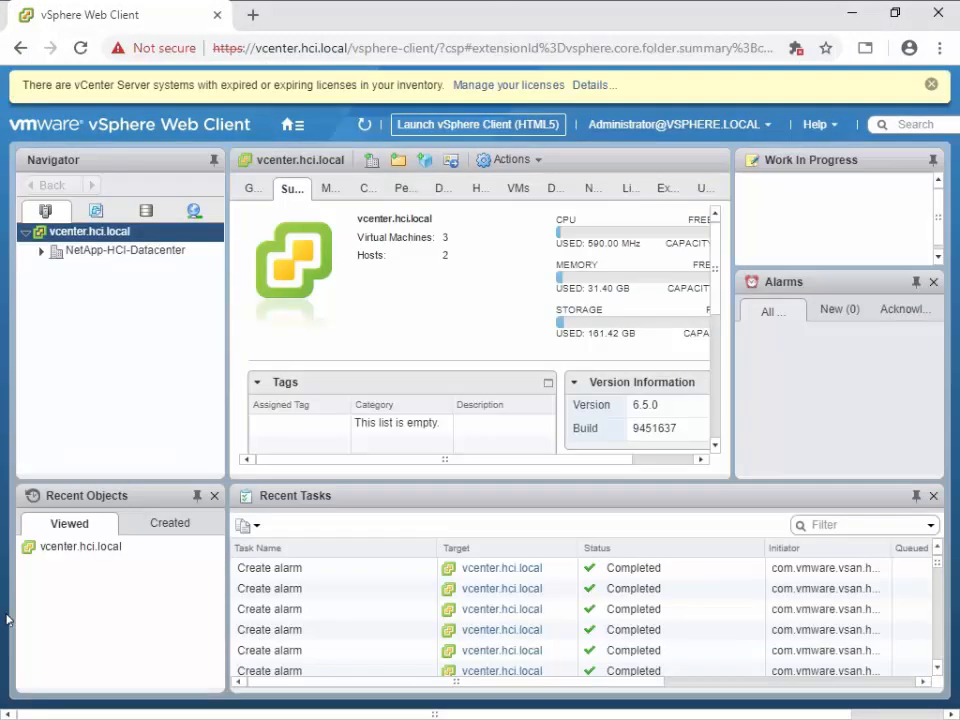
pyautogui.click(40, 250)
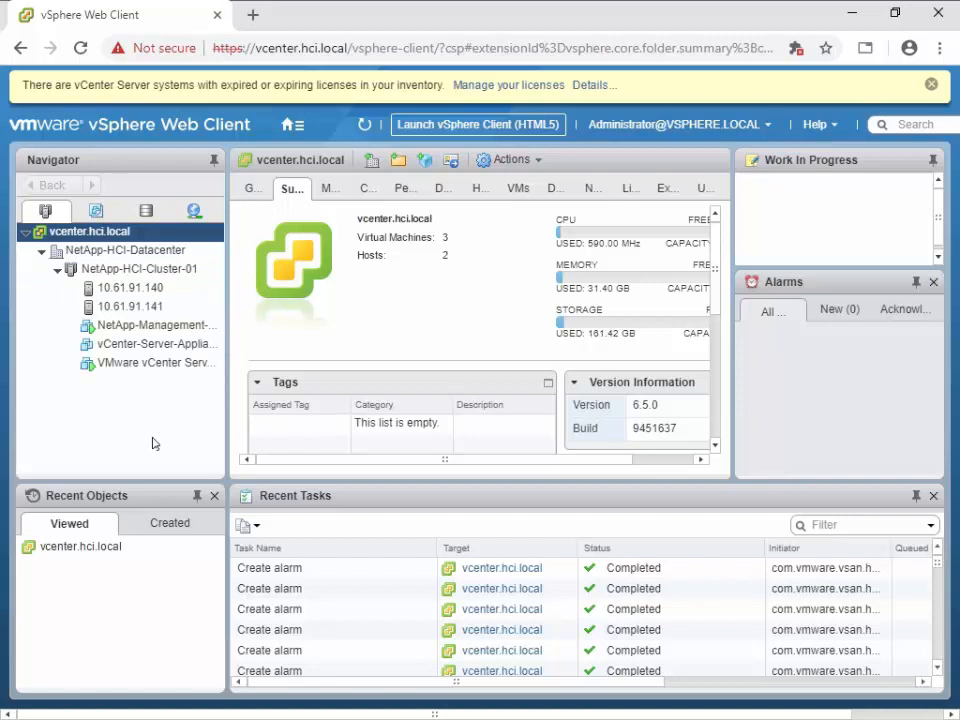
pyautogui.moveTo(226, 392)
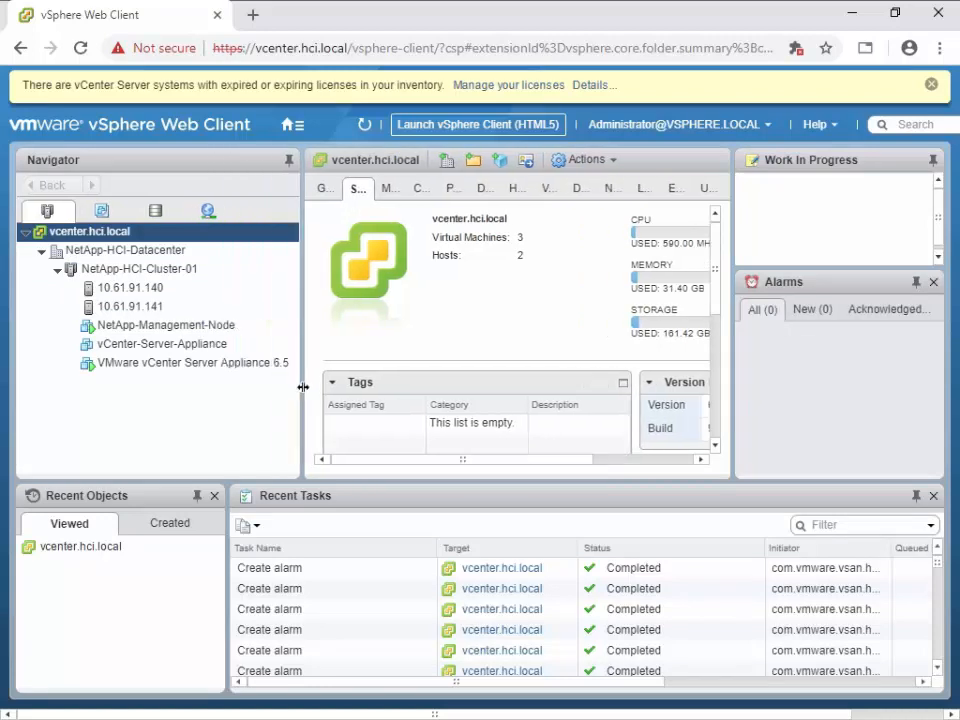
pyautogui.click(160, 344)
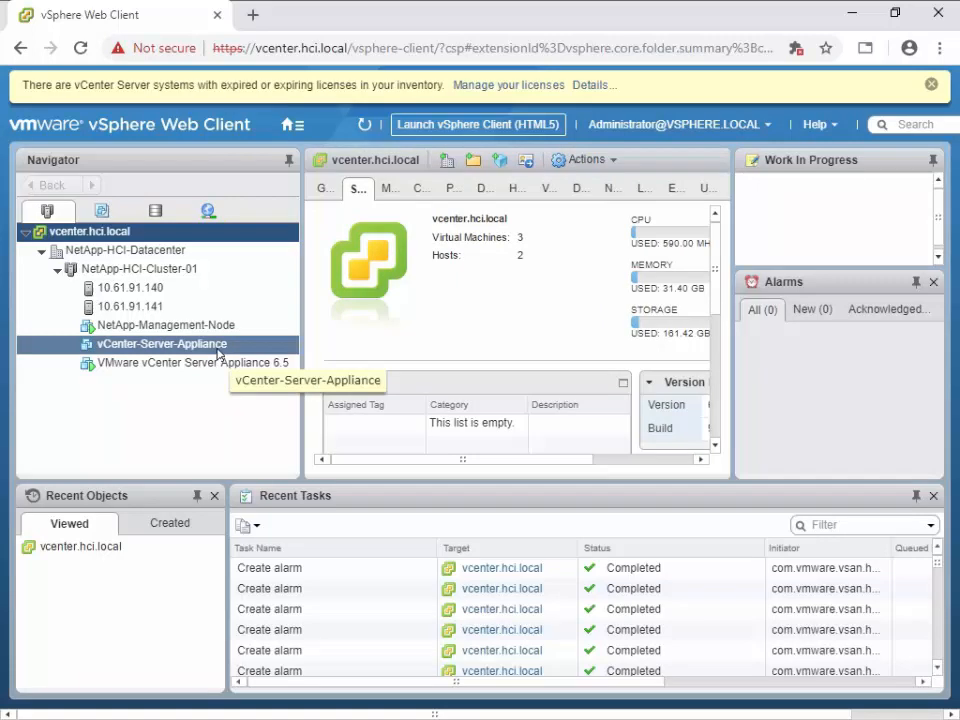
pyautogui.click(190, 362)
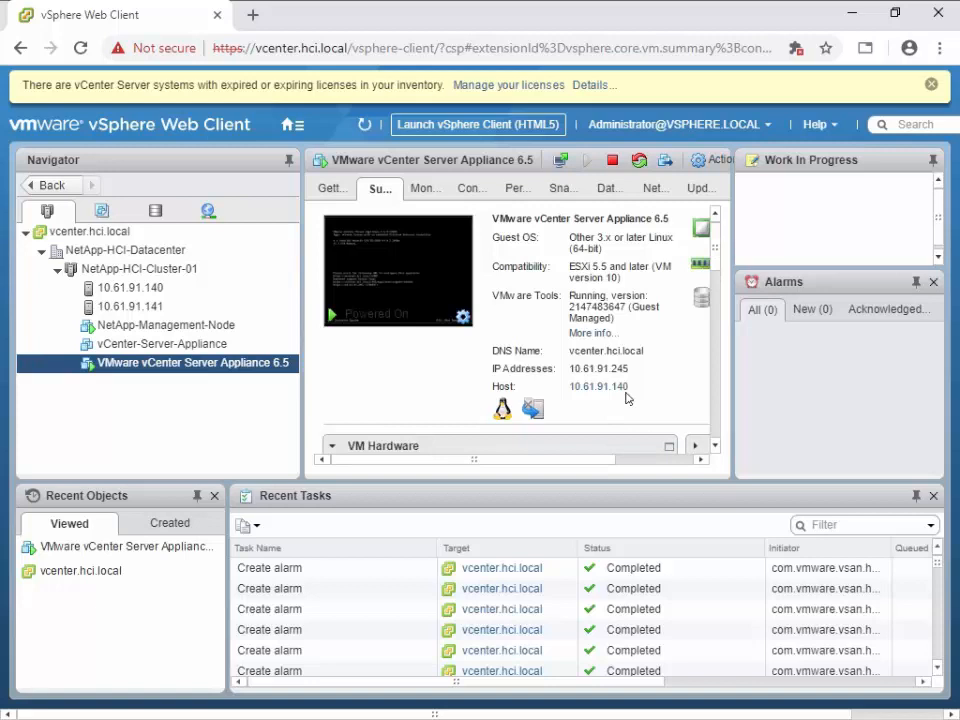
pyautogui.moveTo(636, 378)
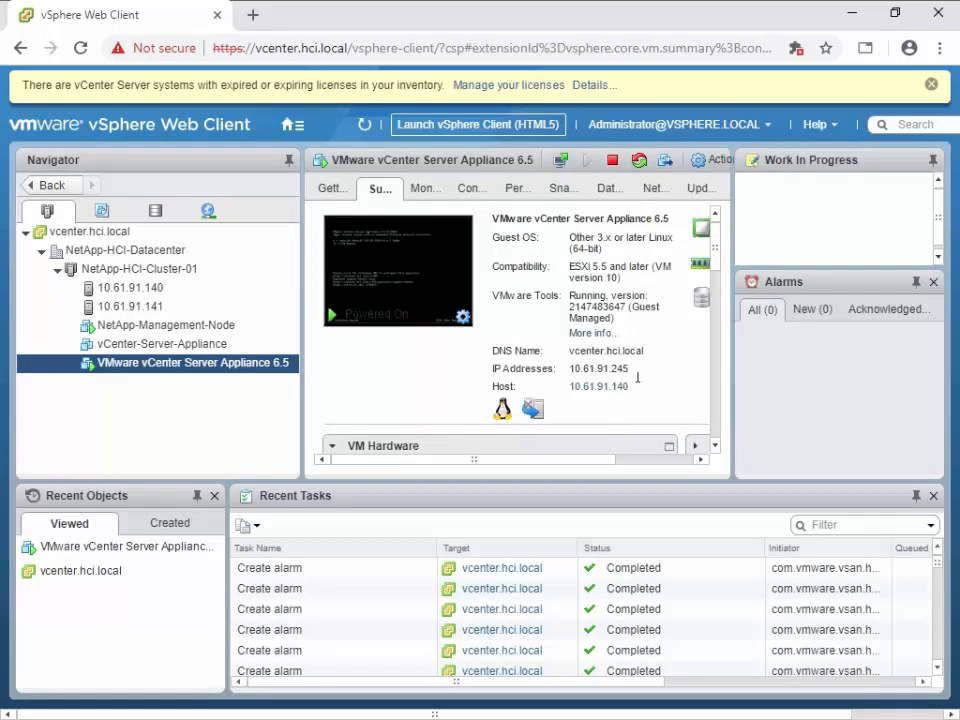